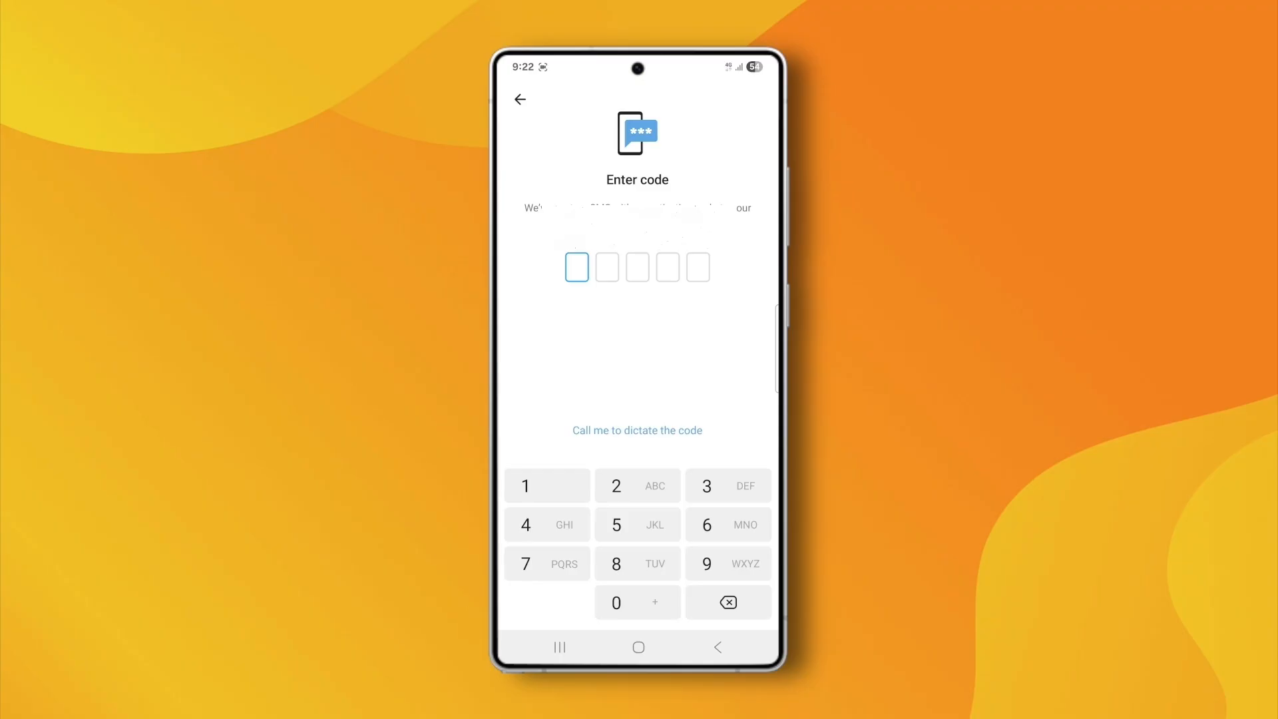
# Clear Telegram's storage data to 0 B, then launch it from its Play Store listing
pyautogui.click(636, 431)
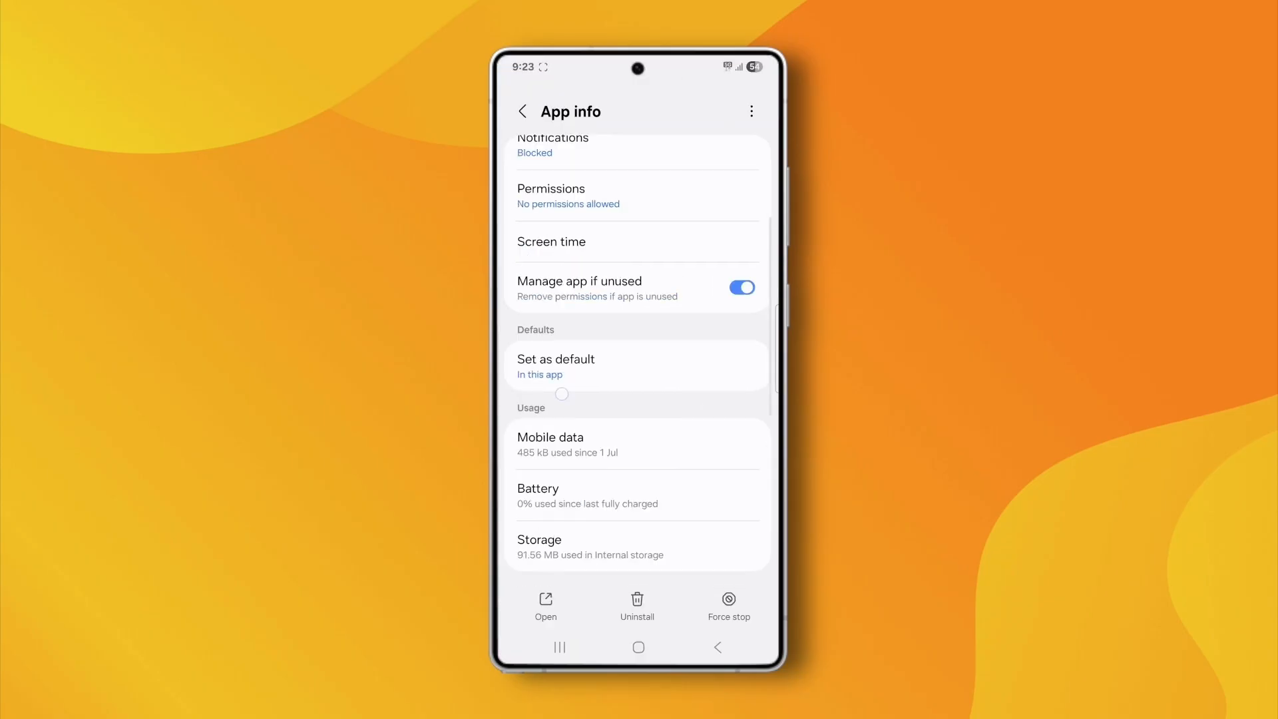
pyautogui.click(590, 546)
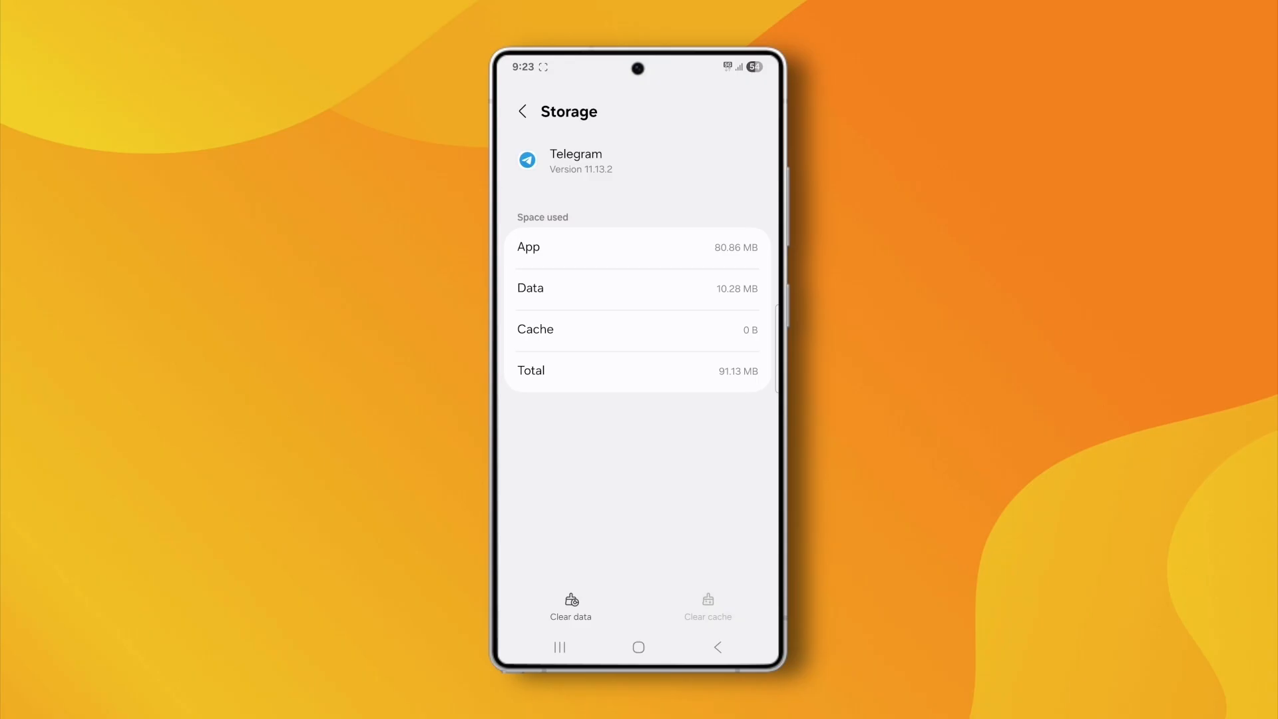
pyautogui.click(639, 646)
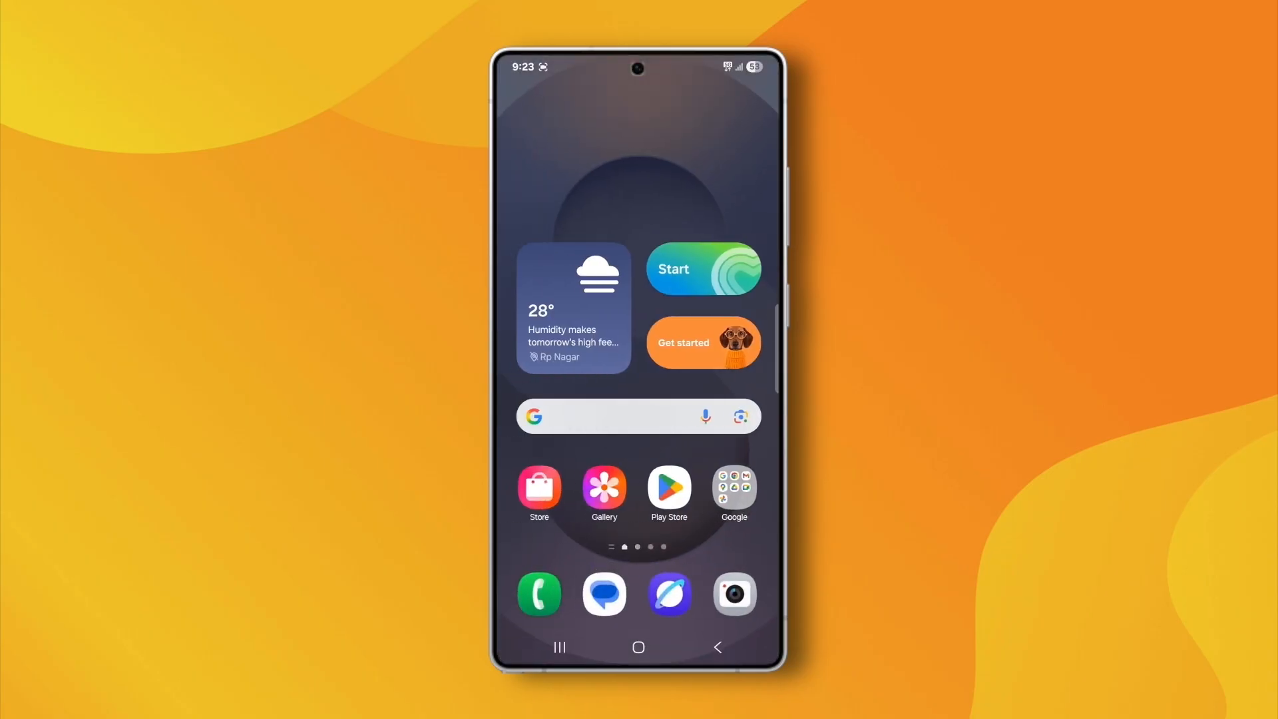
pyautogui.click(668, 487)
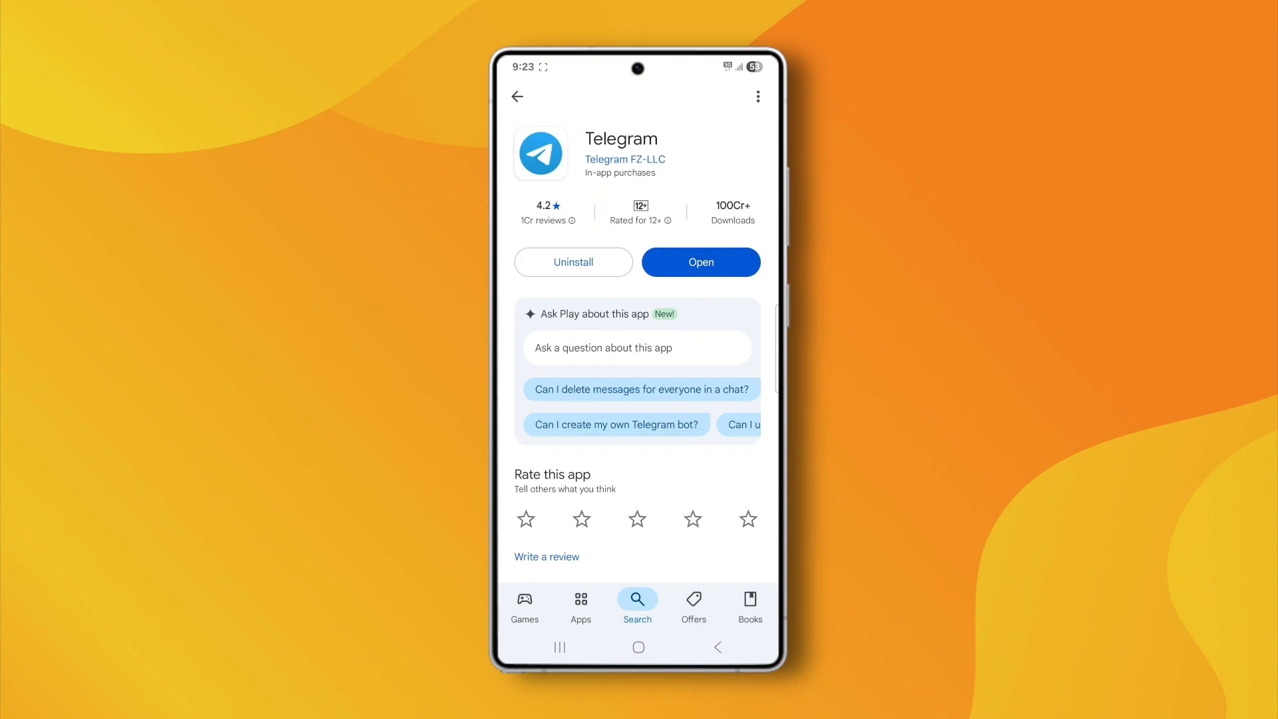
pyautogui.click(700, 262)
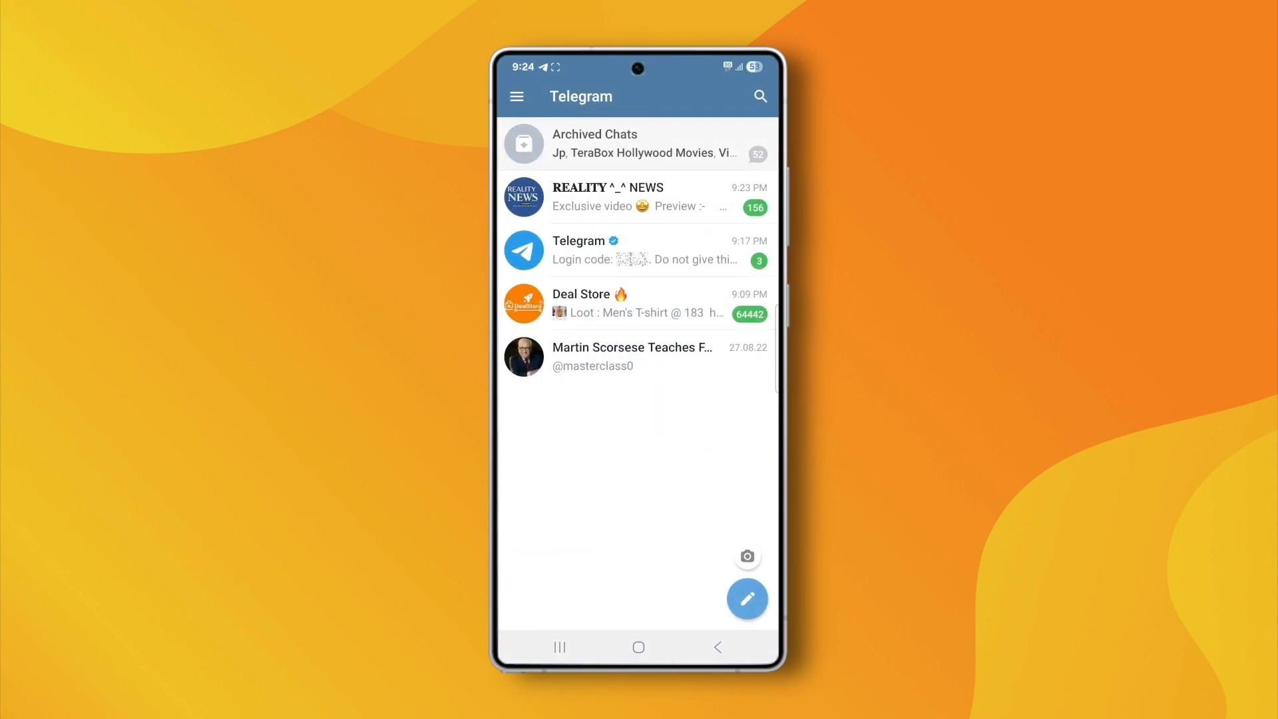